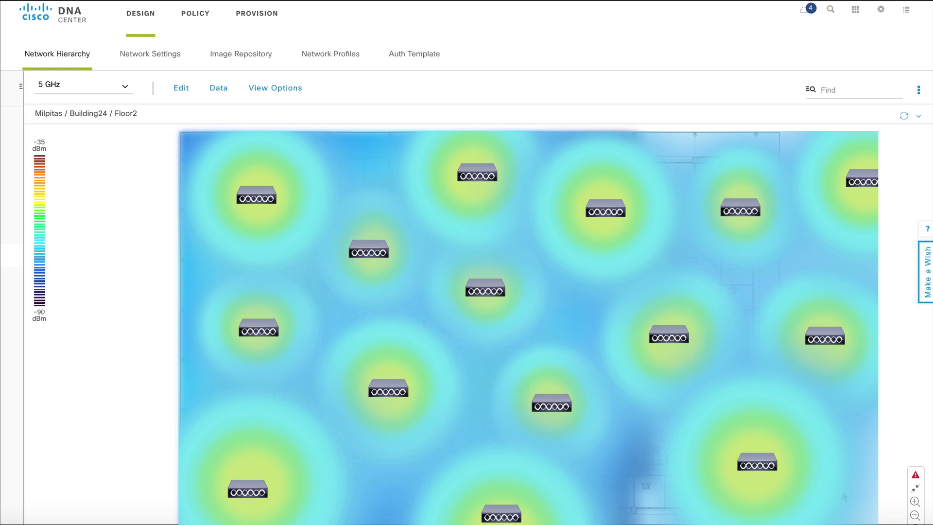
Step: Open the Info popup for access point AP4800-row13-rack27 on the Floor2 5 GHz heat map
left_click(426, 223)
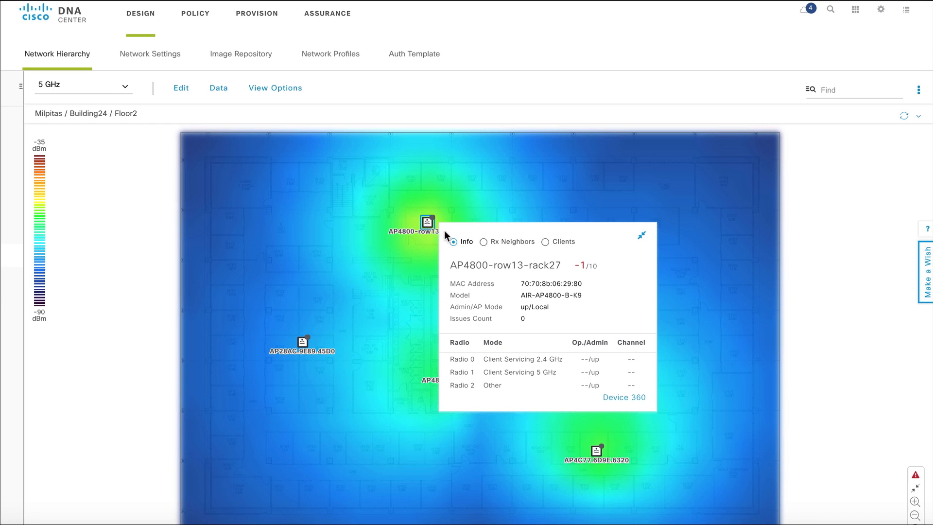